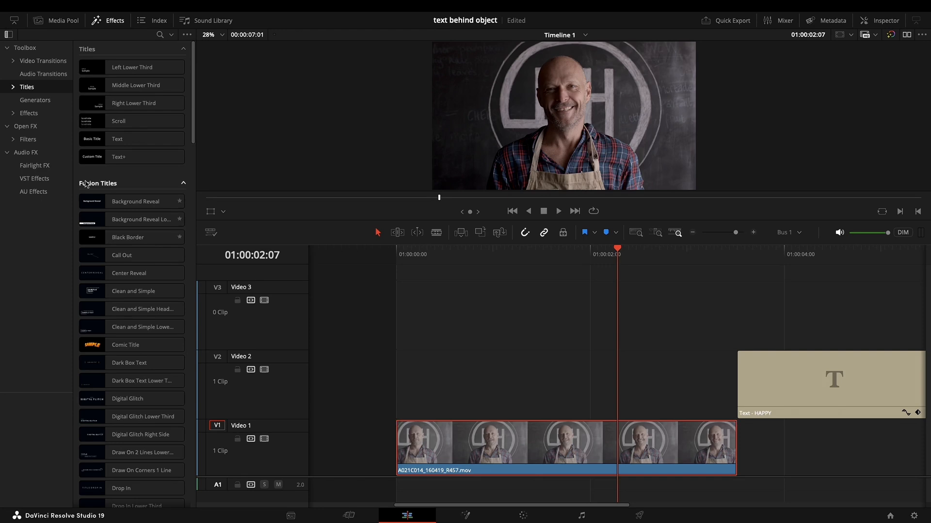
Move the yellow HAPPY title to the start of V2 so it spans the man's clip.
{"action": "left_click", "coordinate": [132, 139]}
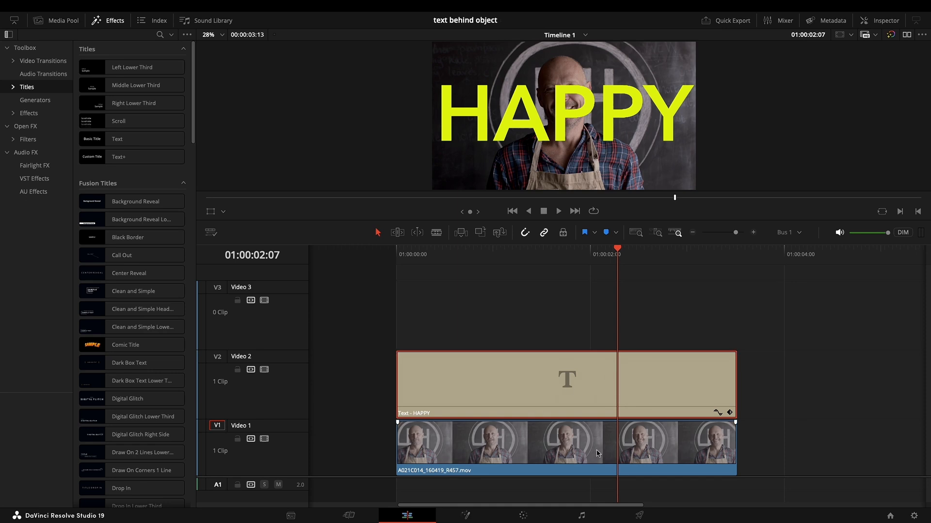
{"action": "mouse_move", "coordinate": [574, 456]}
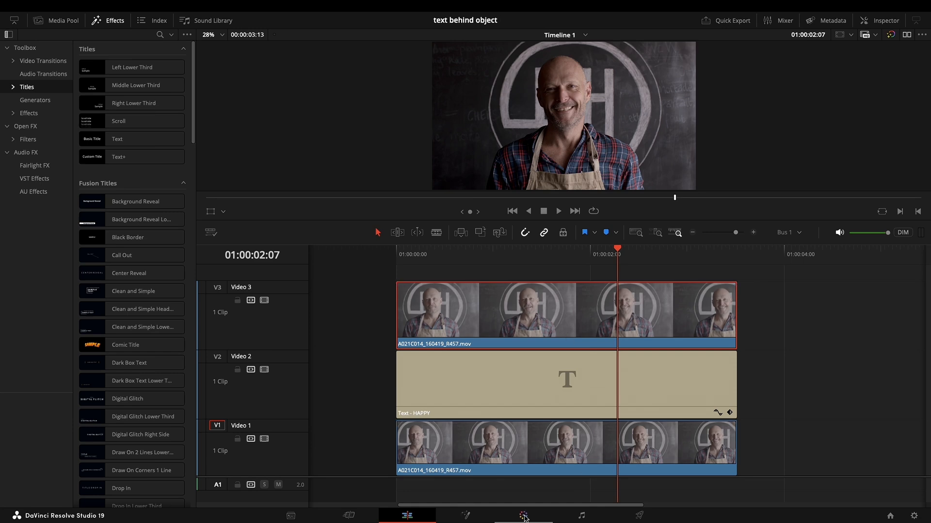
On the Color page, add an alpha output to the duplicate's grade and choose the Curve window.
{"action": "left_click", "coordinate": [107, 20]}
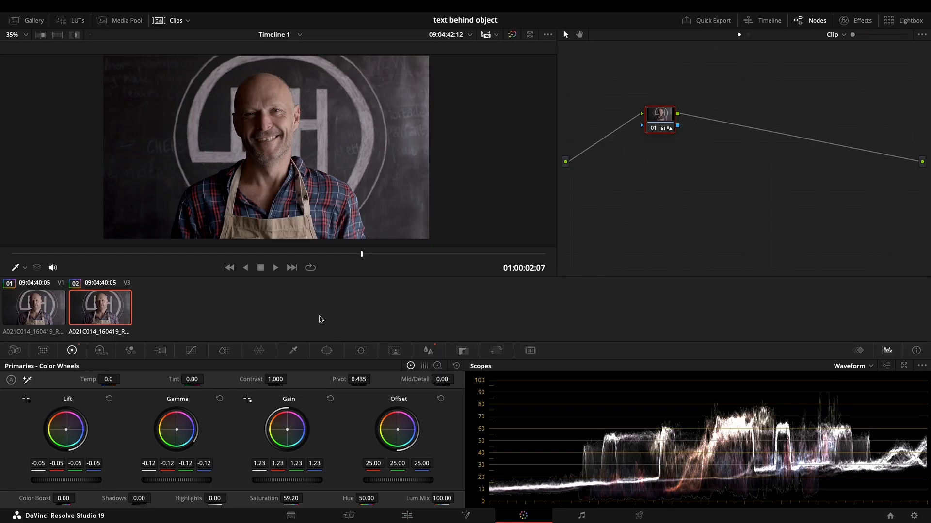
{"action": "right_click", "coordinate": [693, 160]}
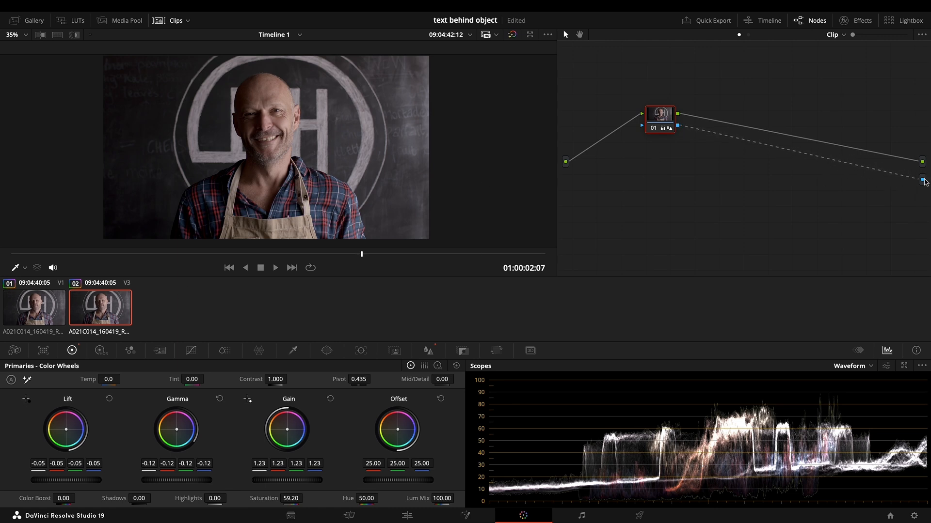
{"action": "left_click", "coordinate": [326, 349]}
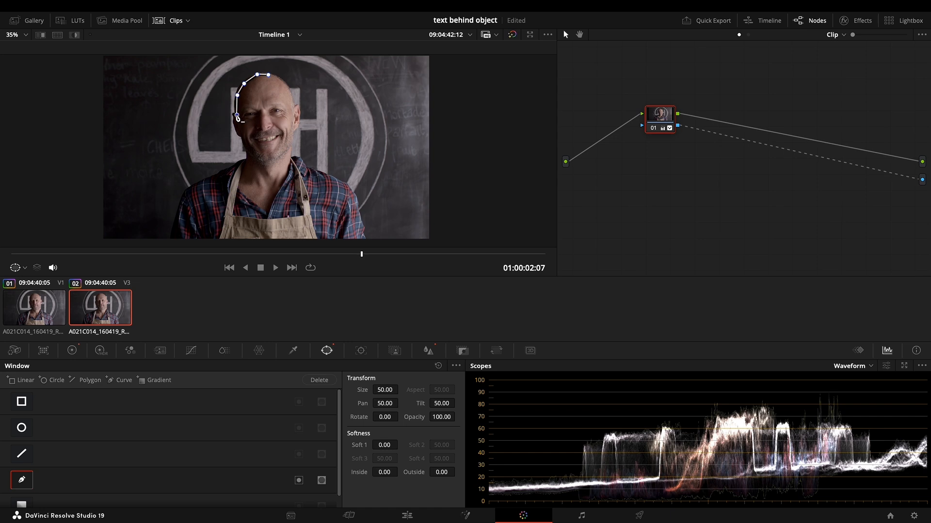
Draw the Curve window shape around the man's head and shoulders.
{"action": "left_click_drag", "start_coordinate": [236, 118], "coordinate": [236, 137]}
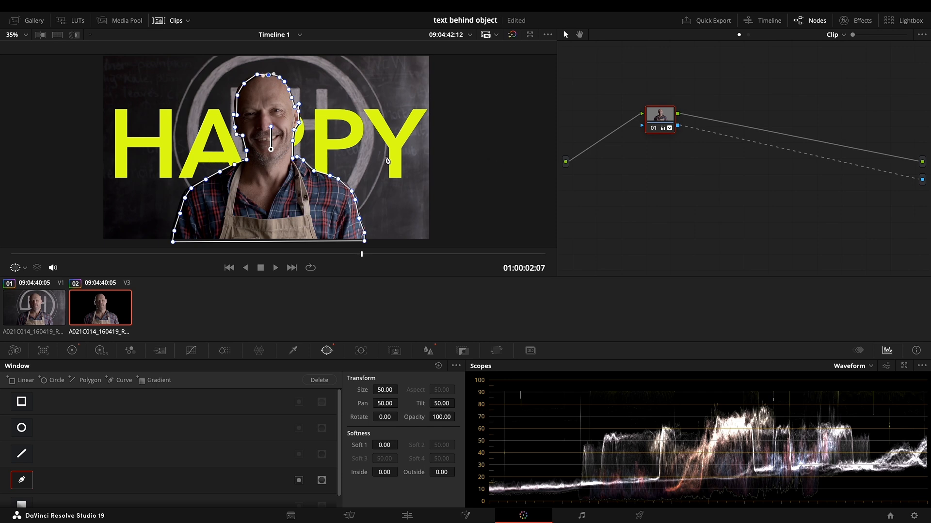
{"action": "mouse_move", "coordinate": [260, 95]}
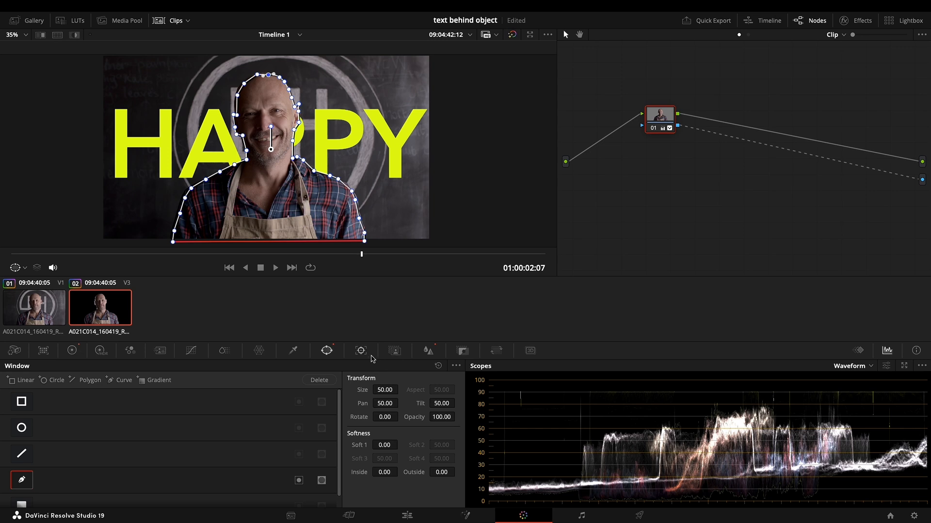
Track the head-and-shoulders curve mask forward through the clip, then return to the Edit page.
{"action": "left_click", "coordinate": [361, 350]}
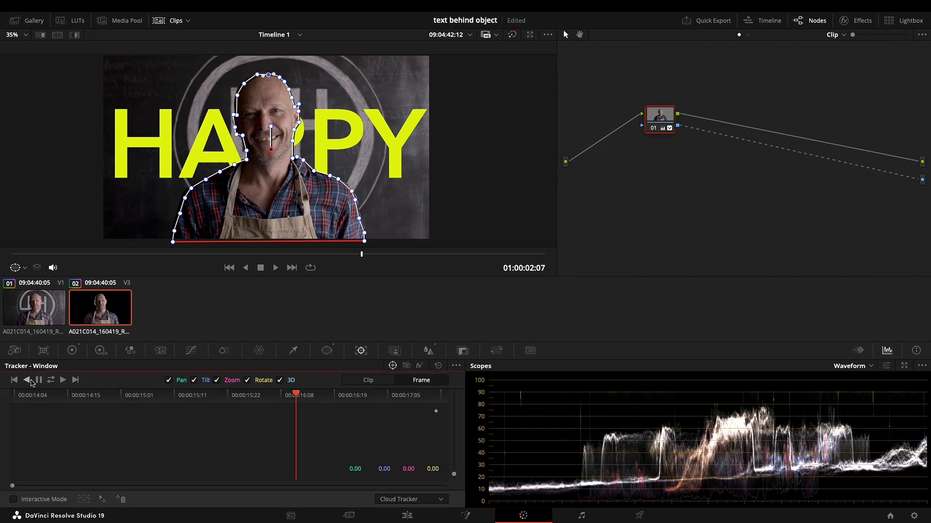
{"action": "left_click", "coordinate": [26, 380]}
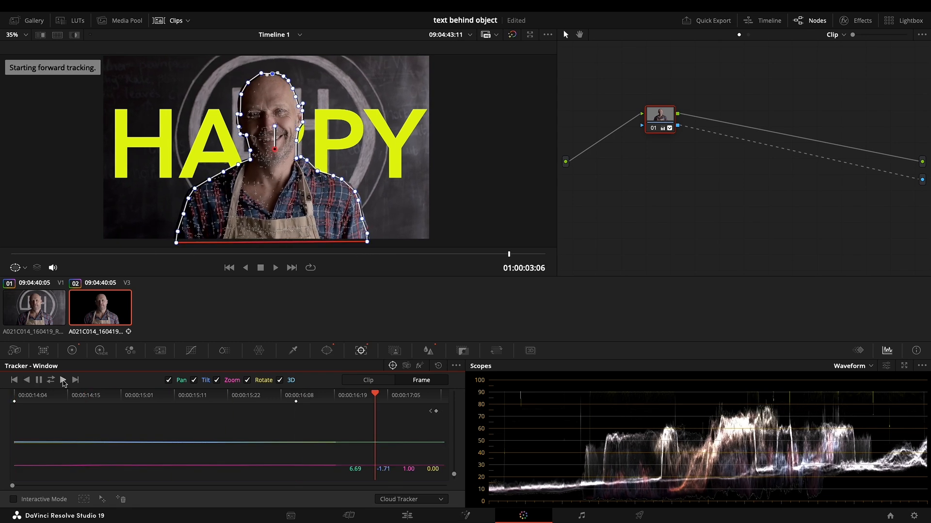
{"action": "left_click", "coordinate": [51, 380]}
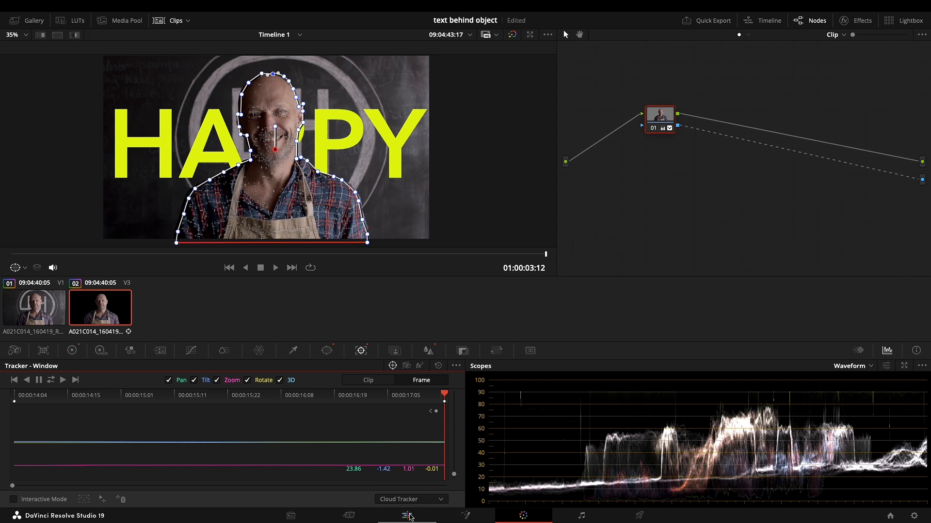
{"action": "left_click", "coordinate": [407, 515]}
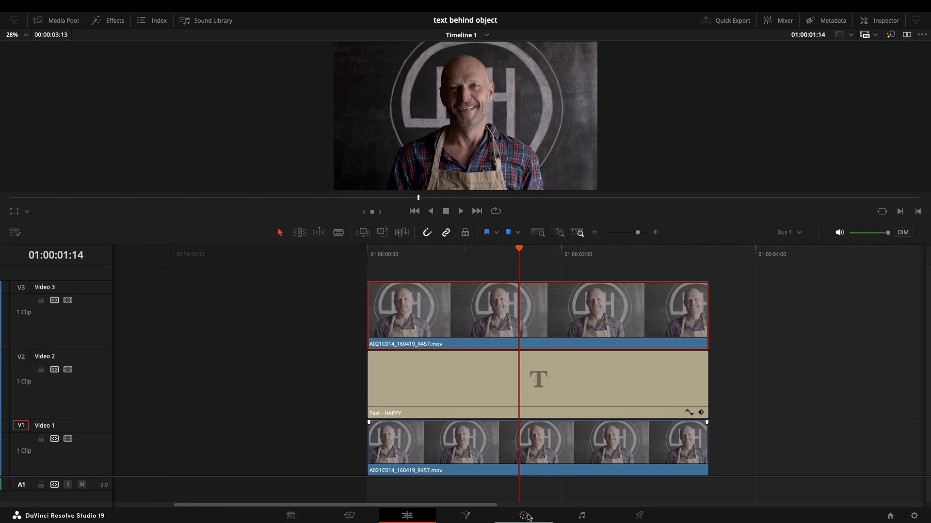
Back on the Color page, set Magic Mask quality to Better.
{"action": "left_click", "coordinate": [522, 515]}
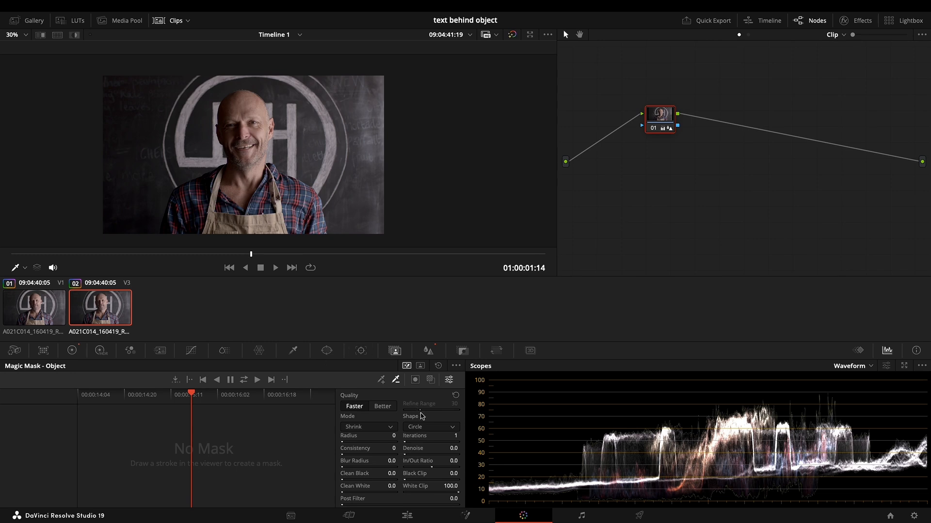
{"action": "left_click", "coordinate": [382, 407]}
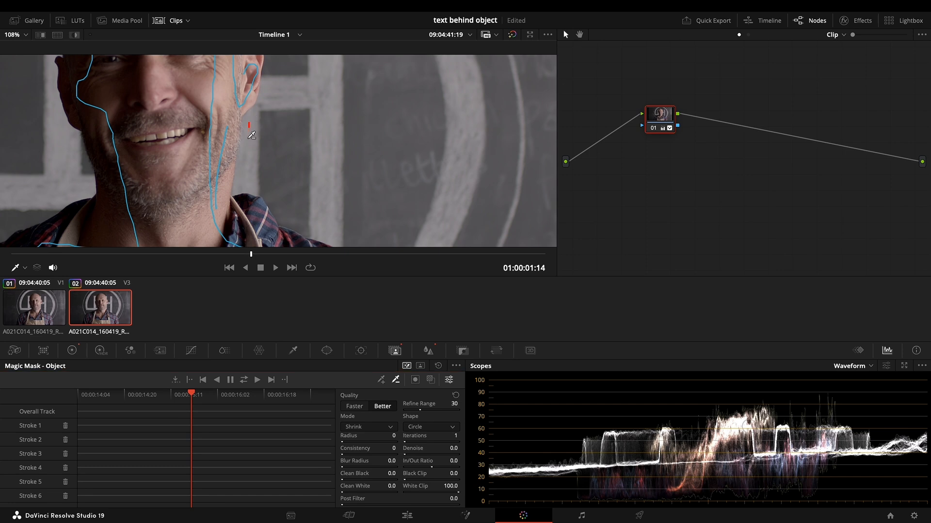
Add a final Magic Mask stroke over the man and select background clip 01.
{"action": "left_click_drag", "start_coordinate": [246, 125], "coordinate": [240, 184]}
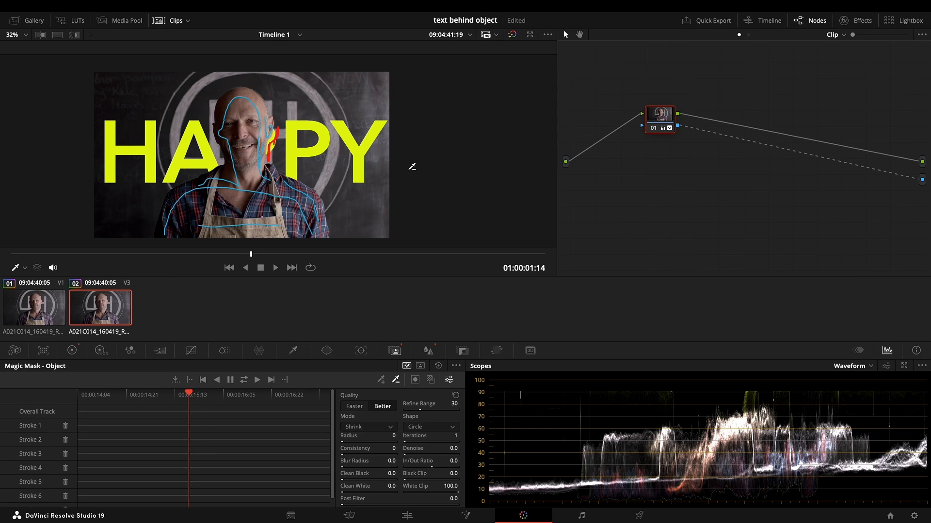
{"action": "mouse_move", "coordinate": [209, 389]}
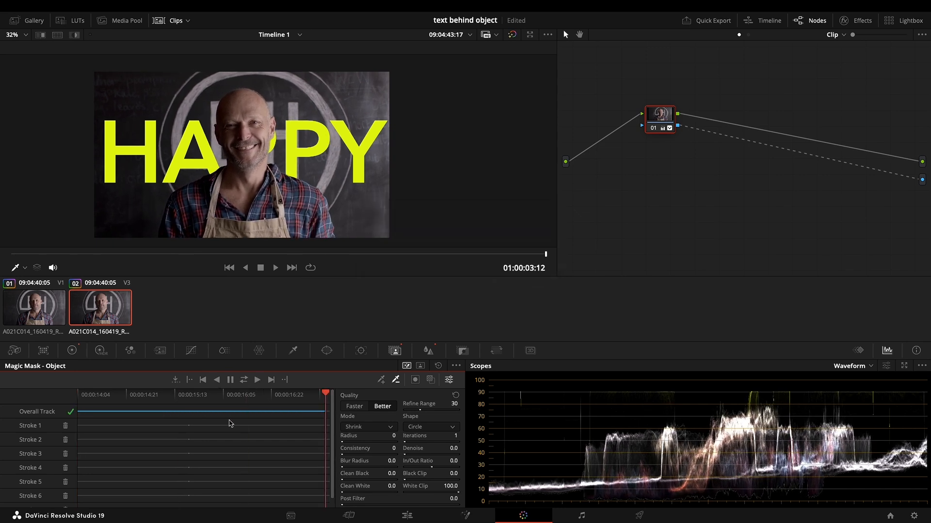
{"action": "left_click", "coordinate": [407, 515]}
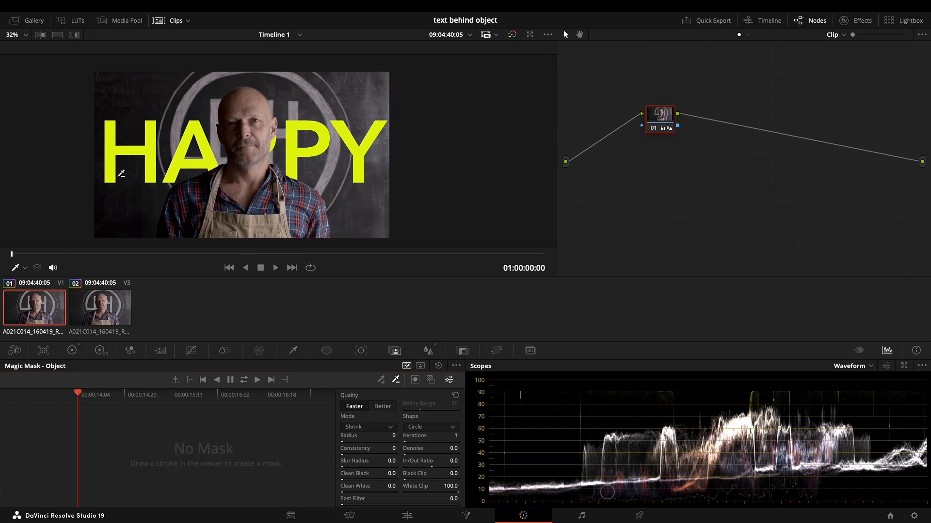
Adjust the background's Gamma, raise the Blur radius, and push Offset toward warm yellow.
{"action": "left_click", "coordinate": [71, 350]}
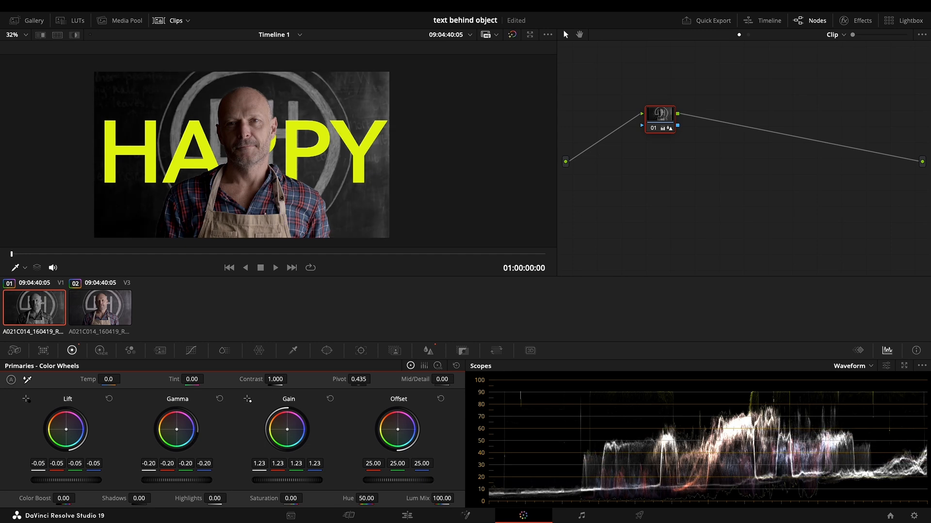
{"action": "left_click_drag", "start_coordinate": [177, 429], "coordinate": [177, 415]}
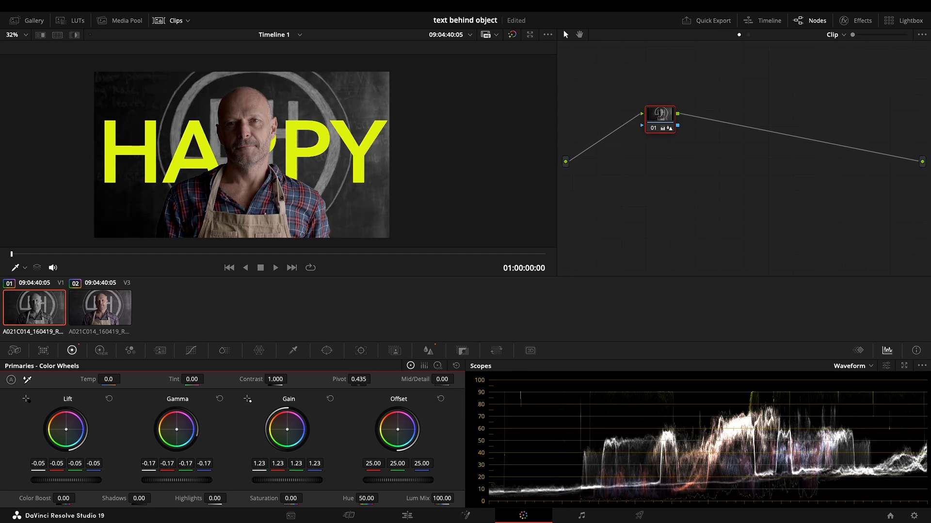
{"action": "left_click", "coordinate": [428, 351]}
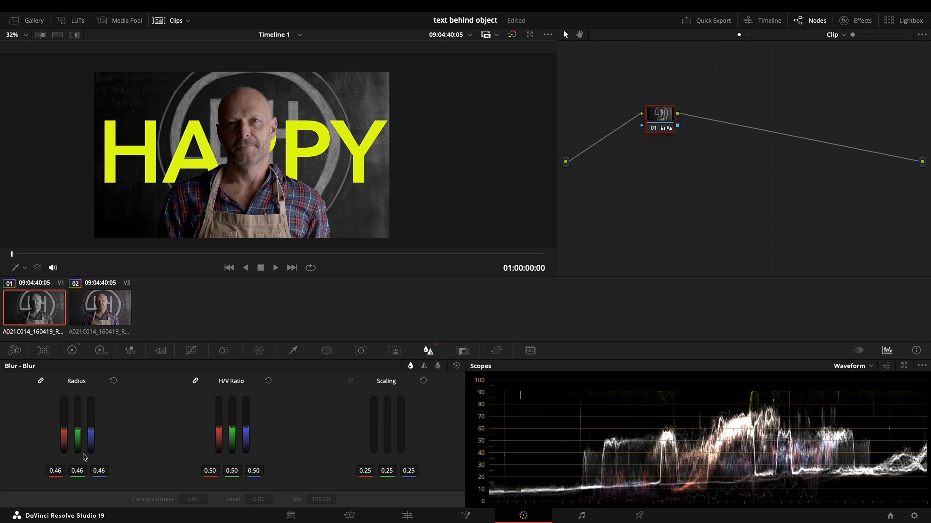
{"action": "left_click_drag", "start_coordinate": [77, 442], "coordinate": [76, 409]}
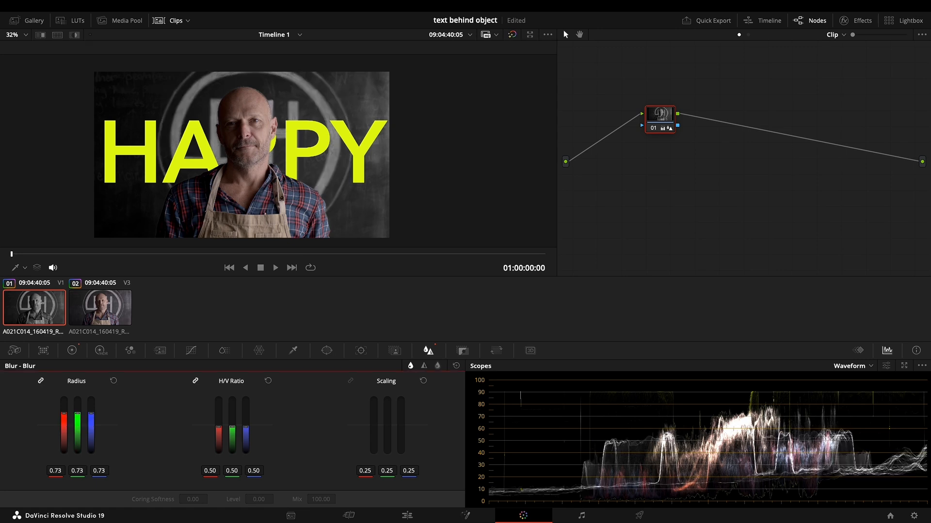
{"action": "left_click_drag", "start_coordinate": [76, 419], "coordinate": [77, 424]}
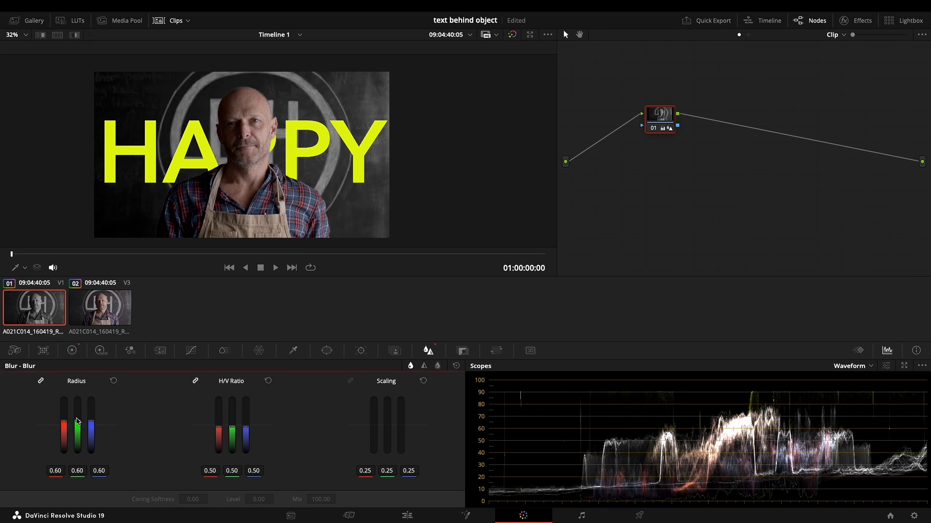
{"action": "left_click", "coordinate": [72, 350]}
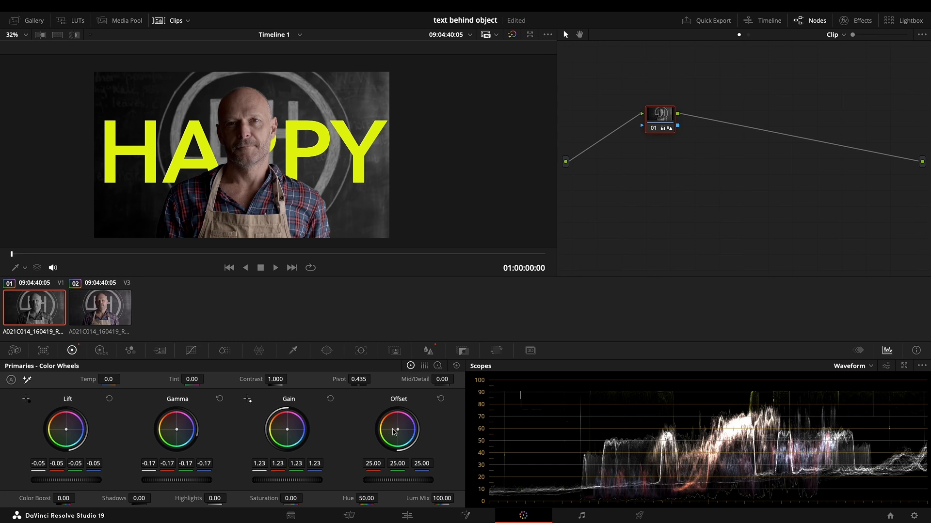
{"action": "left_click_drag", "start_coordinate": [398, 429], "coordinate": [391, 431]}
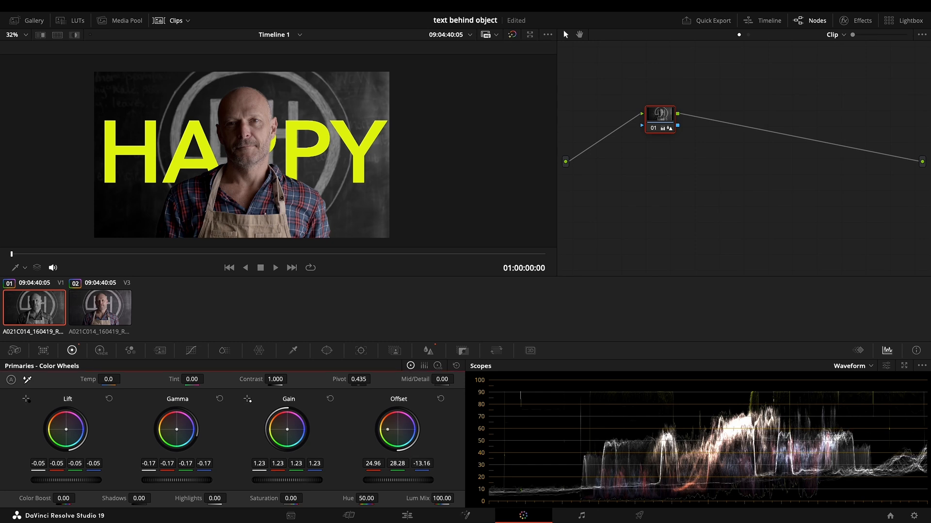